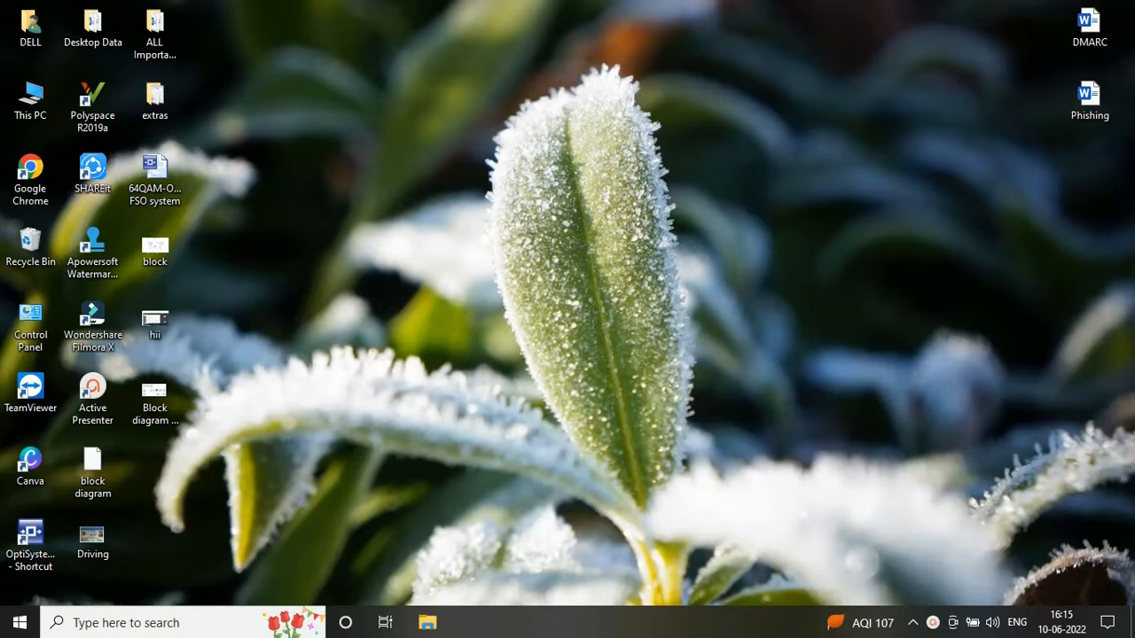
- Open the Polyspace R2019a installation folder, then its bin folder containing matlab
double_click(30, 97)
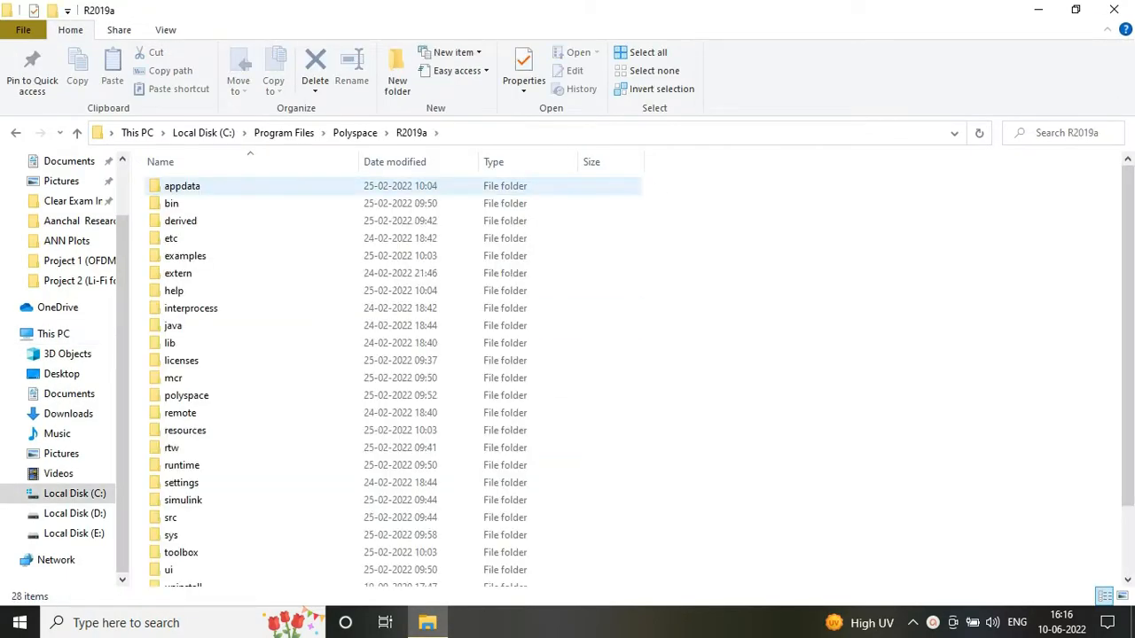
double_click(179, 360)
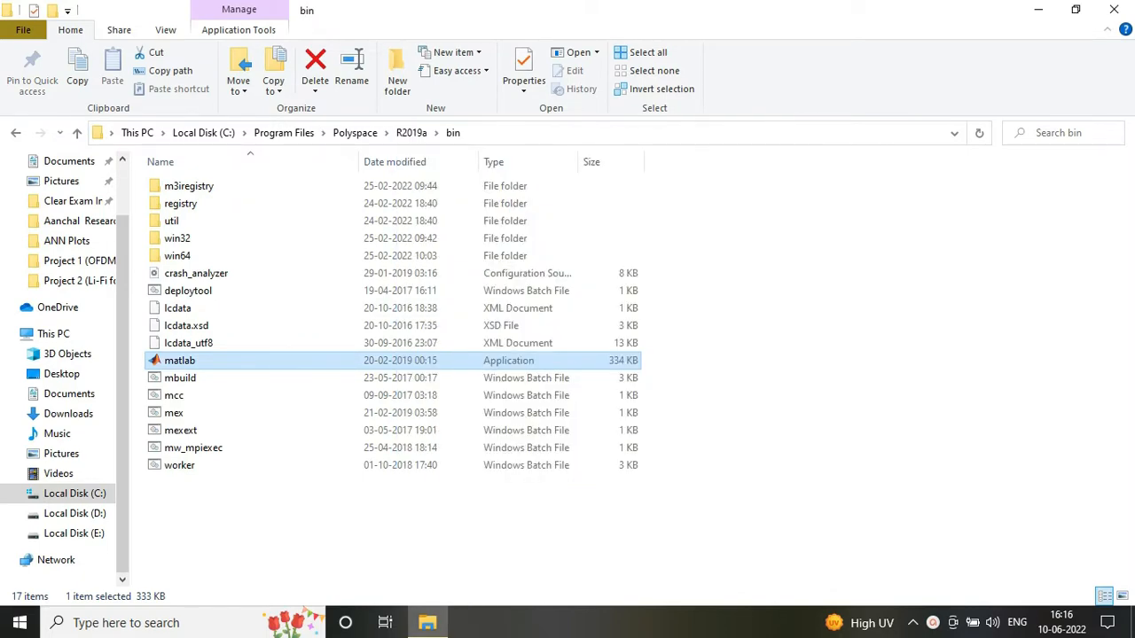
- Launch MATLAB, run nnstart to reach the Fitting app's Select Data step, and start Excel
double_click(180, 360)
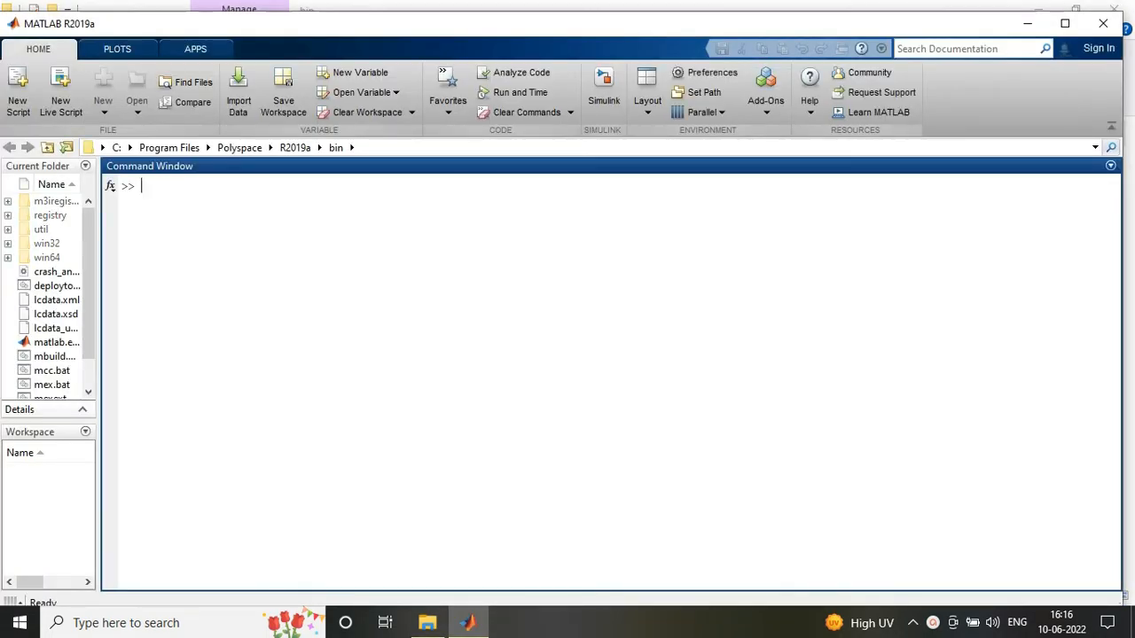
type("nn")
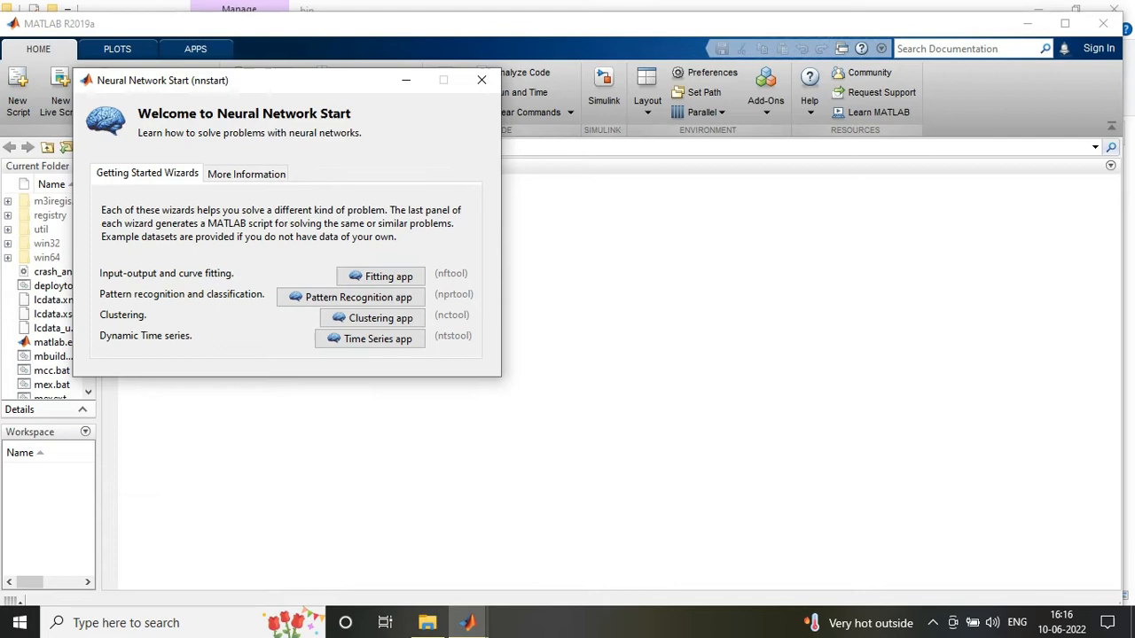
mouse_move(381, 276)
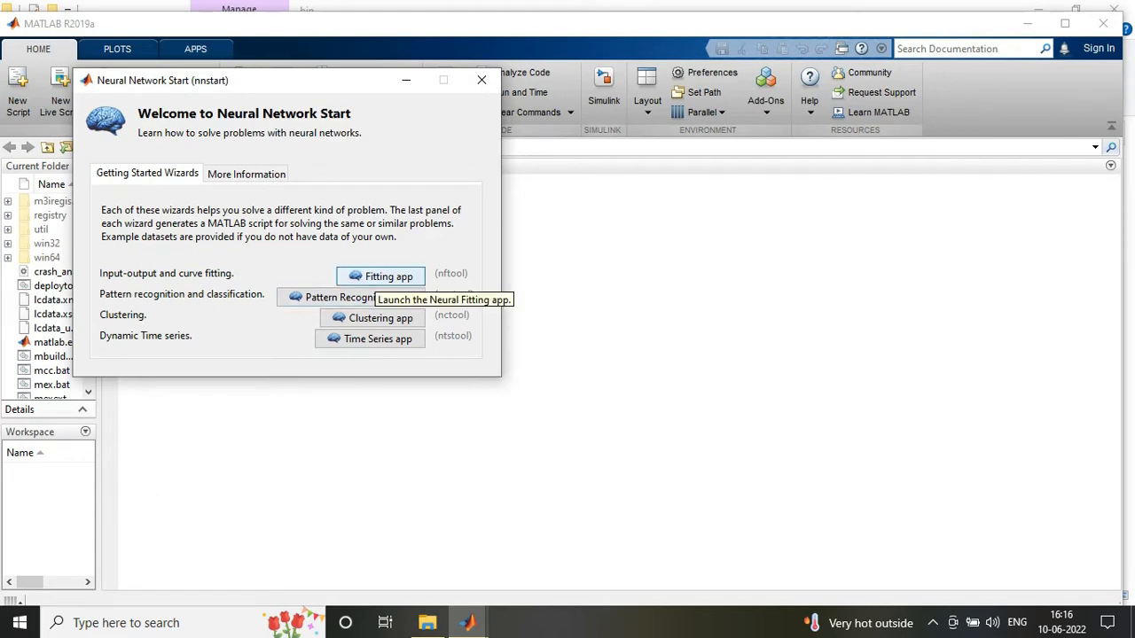
left_click(387, 276)
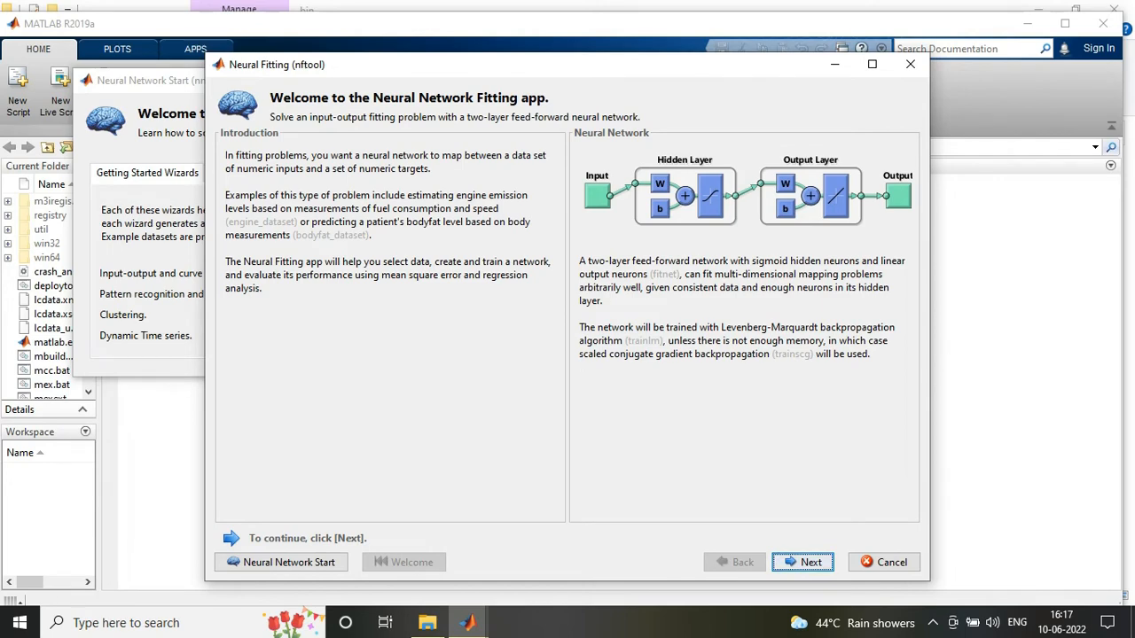
left_click(803, 562)
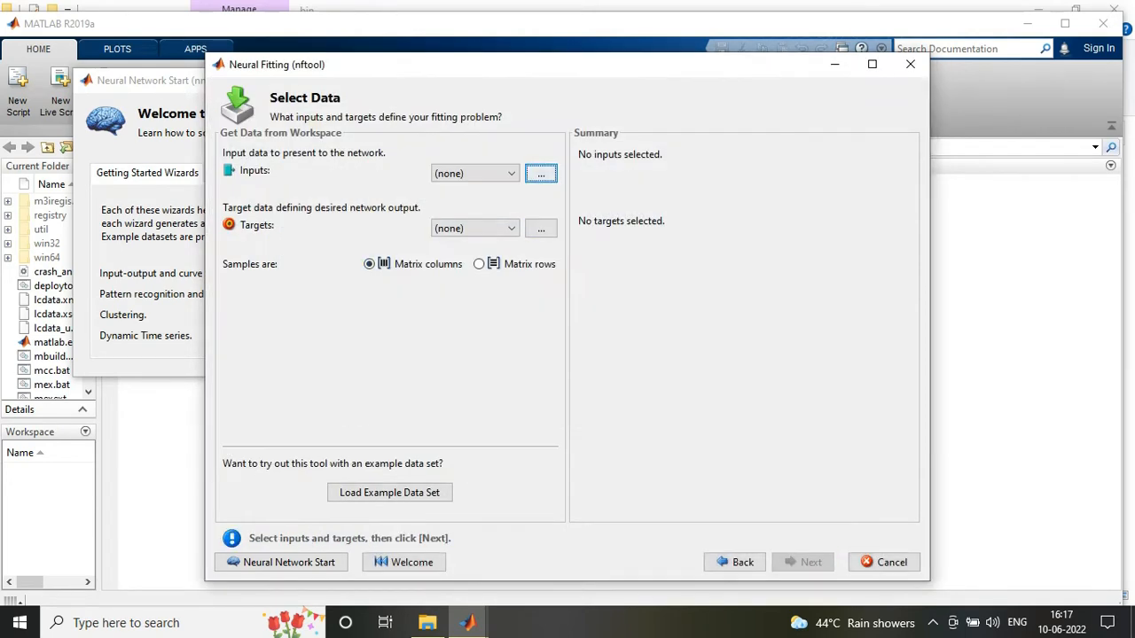
left_click(508, 622)
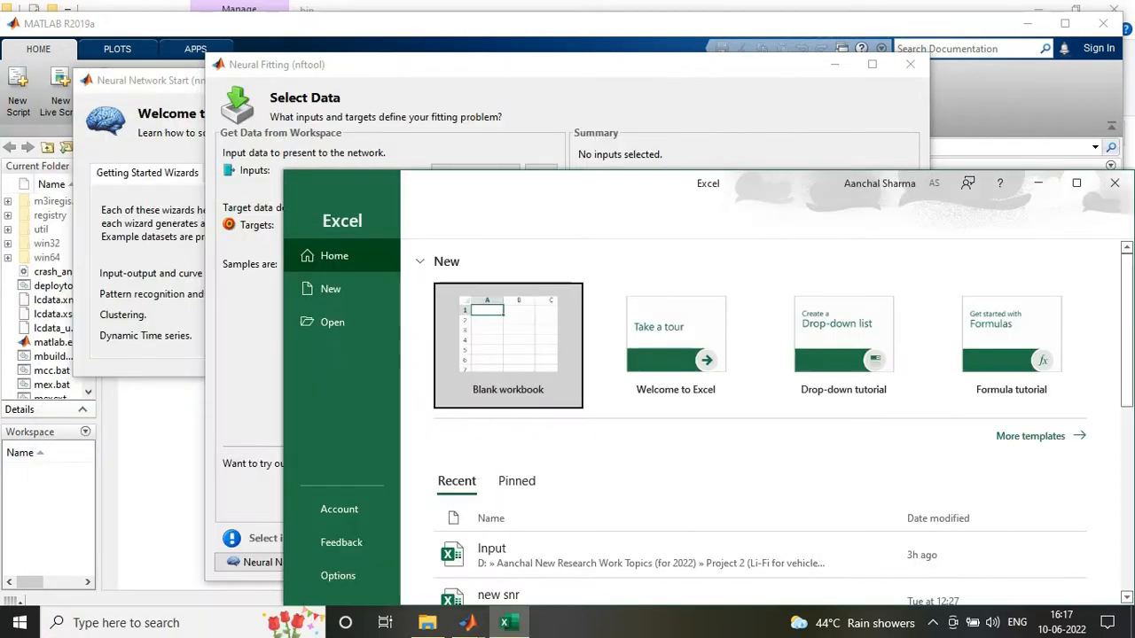
- In a blank workbook, enter 10 in column A, 35 in column B, and fill 500 down column C
left_click(508, 345)
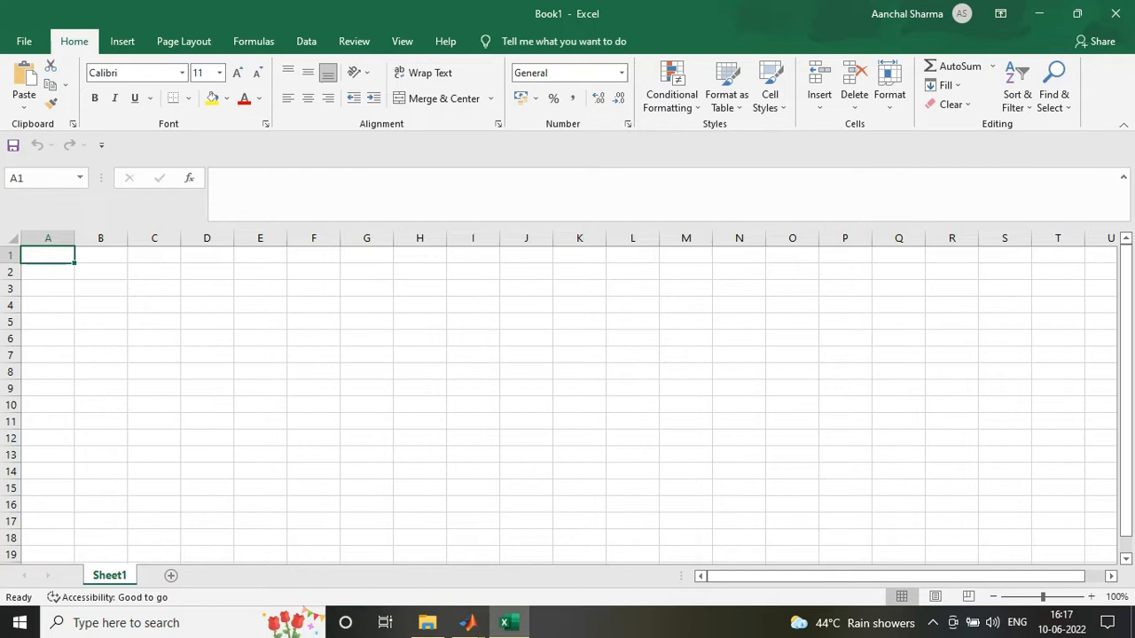
type("10")
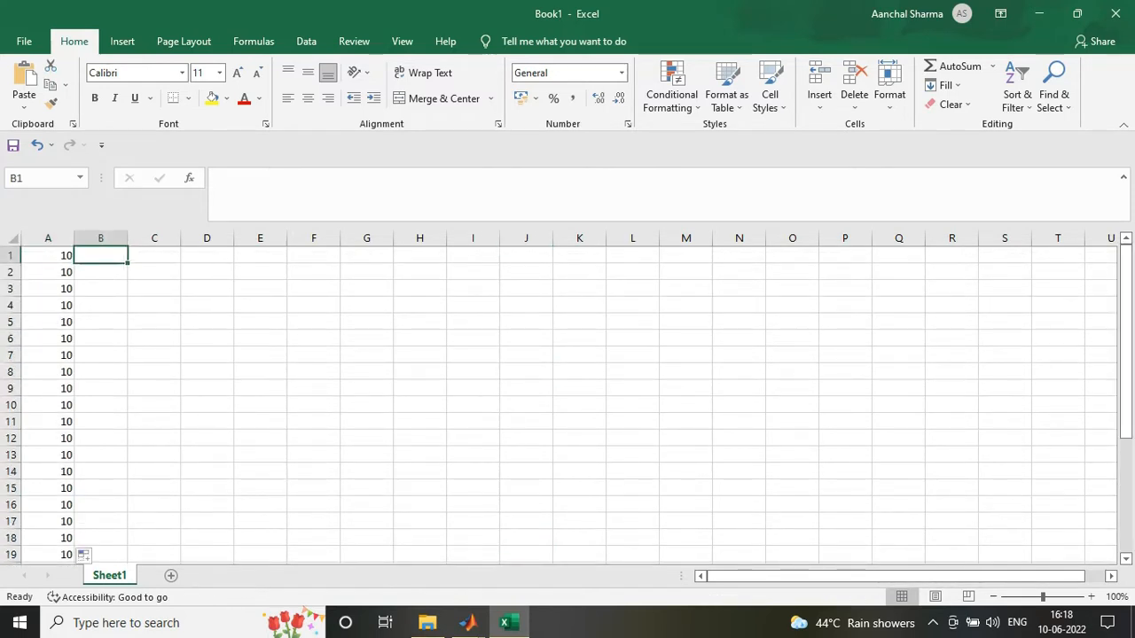
type("35")
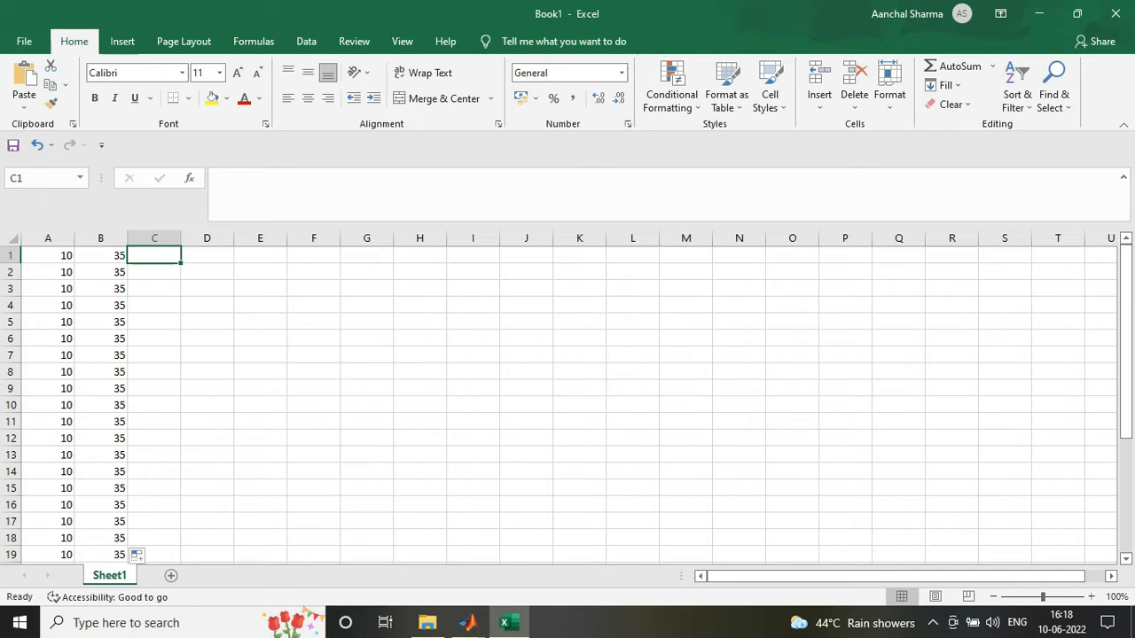
type("500")
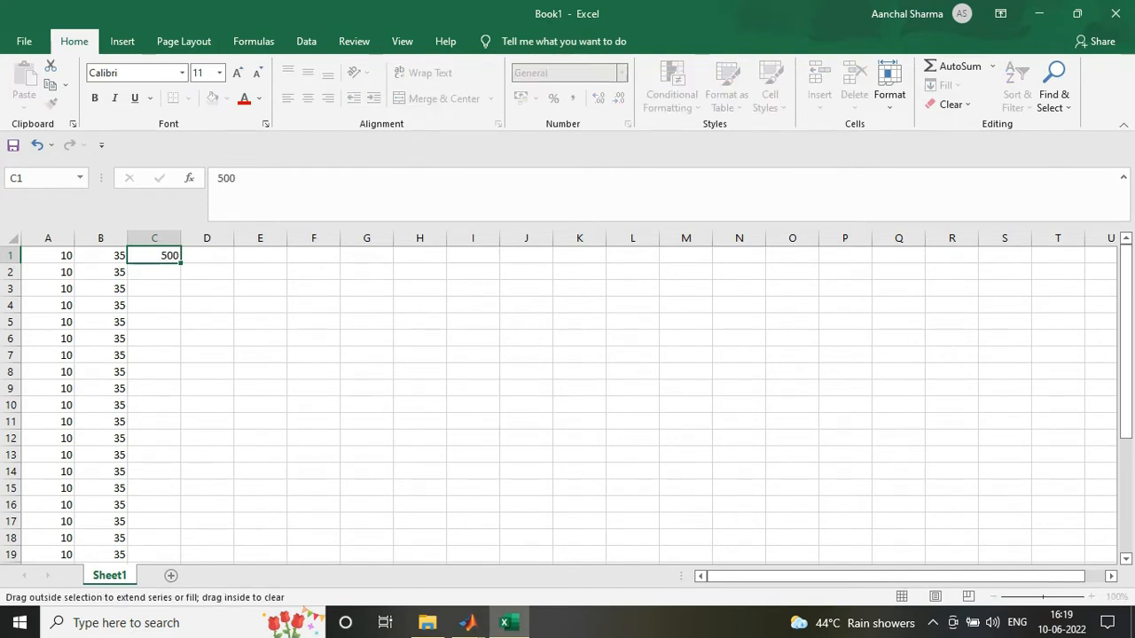
left_click_drag(154, 255, 154, 421)
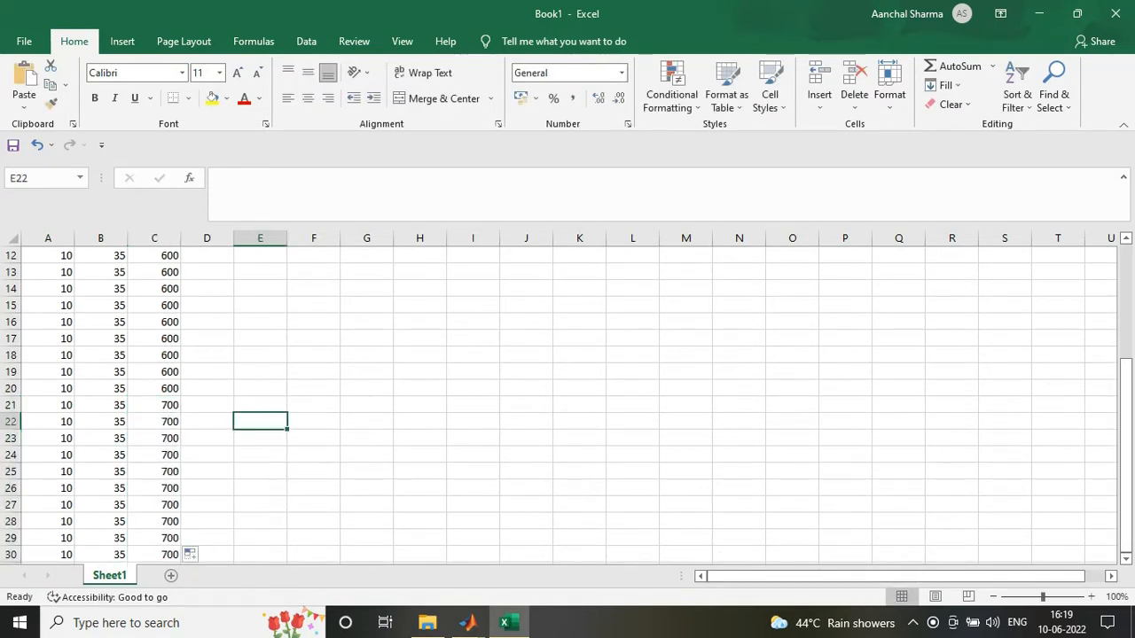
- Save the workbook under the name 'input'
left_click(24, 41)
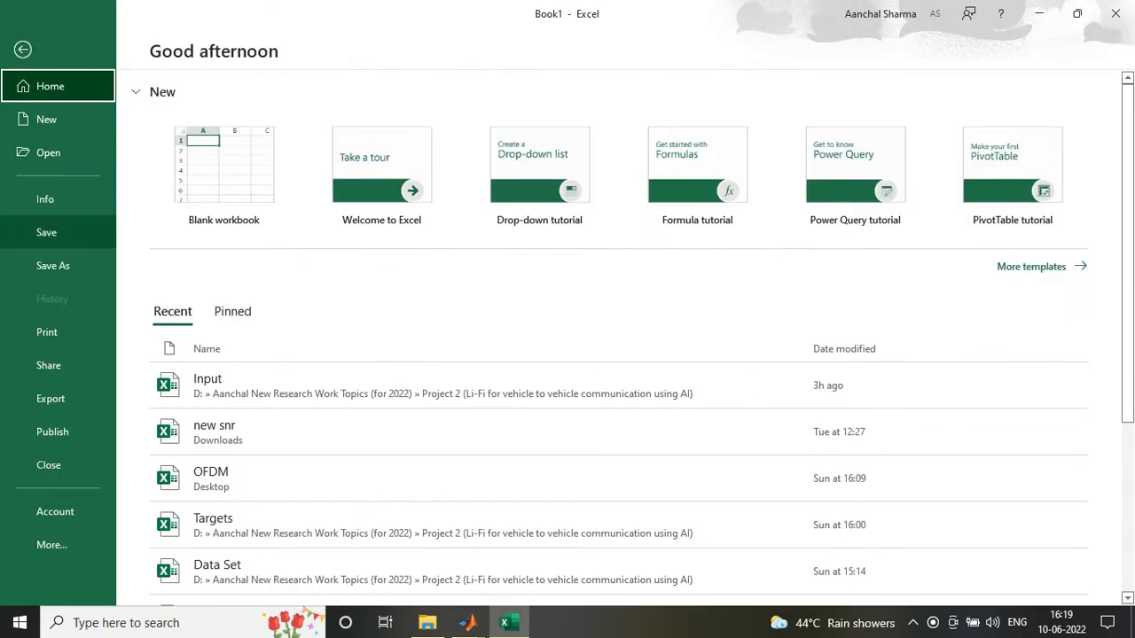
left_click(52, 265)
type("inpu")
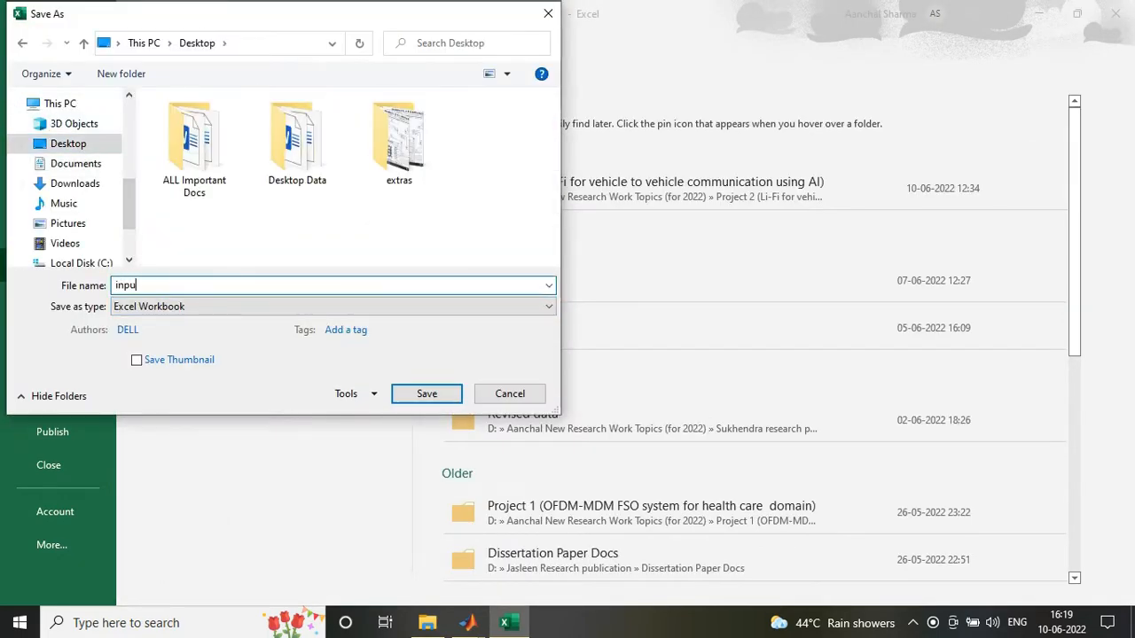
left_click(427, 394)
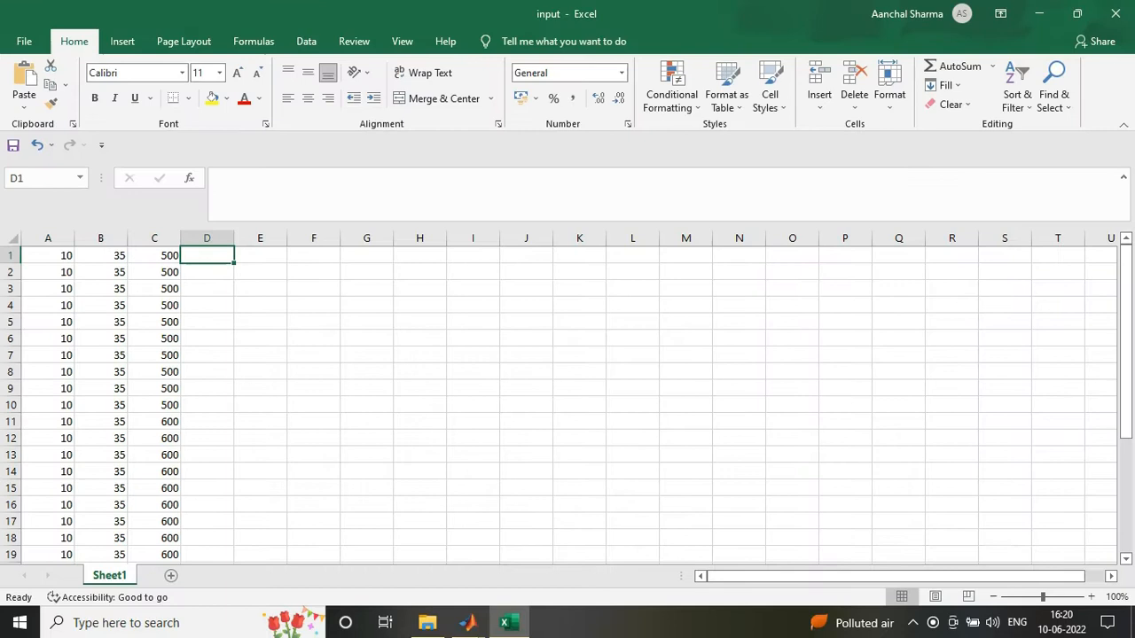
- Type the target values 0, 6., 9 and 110 into the worksheet
type("0")
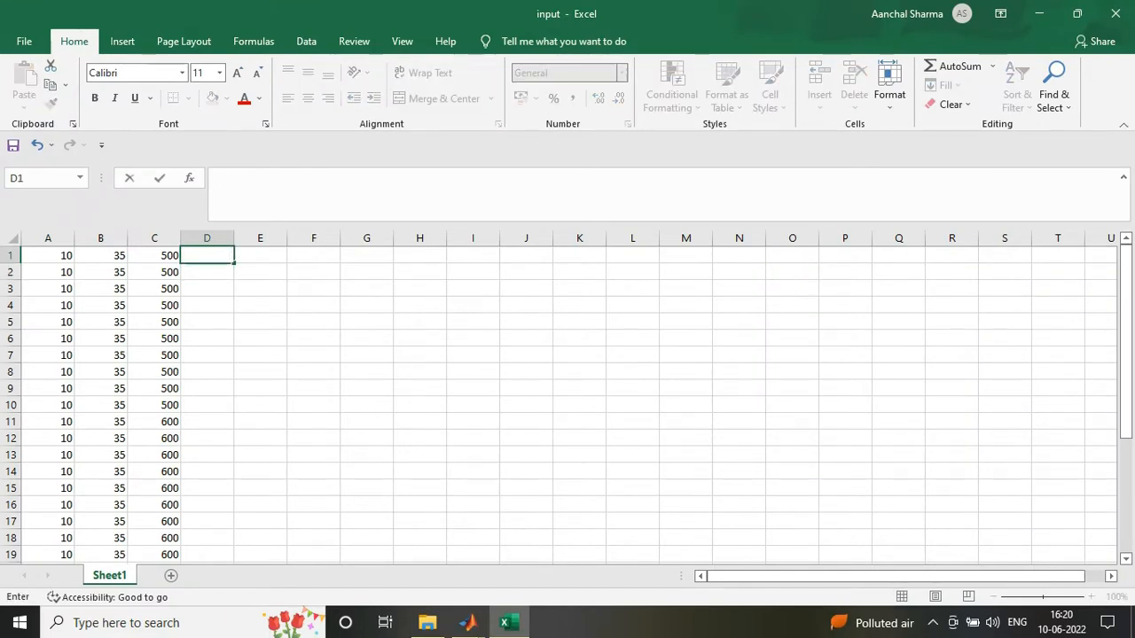
type("6.48")
left_click(206, 388)
type("8.0")
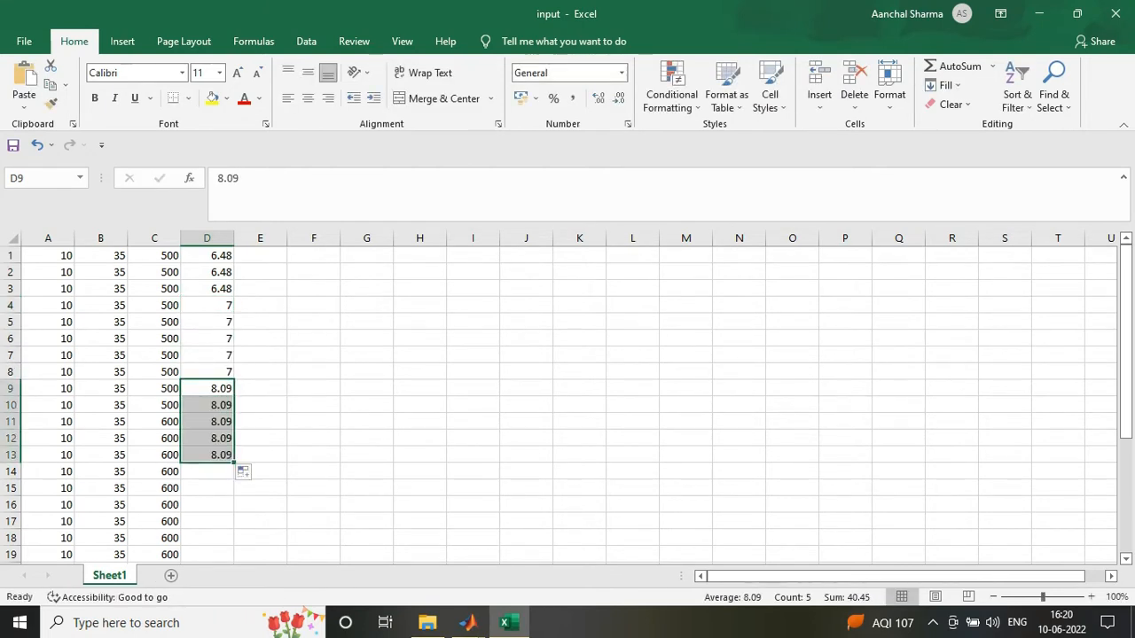
type("9")
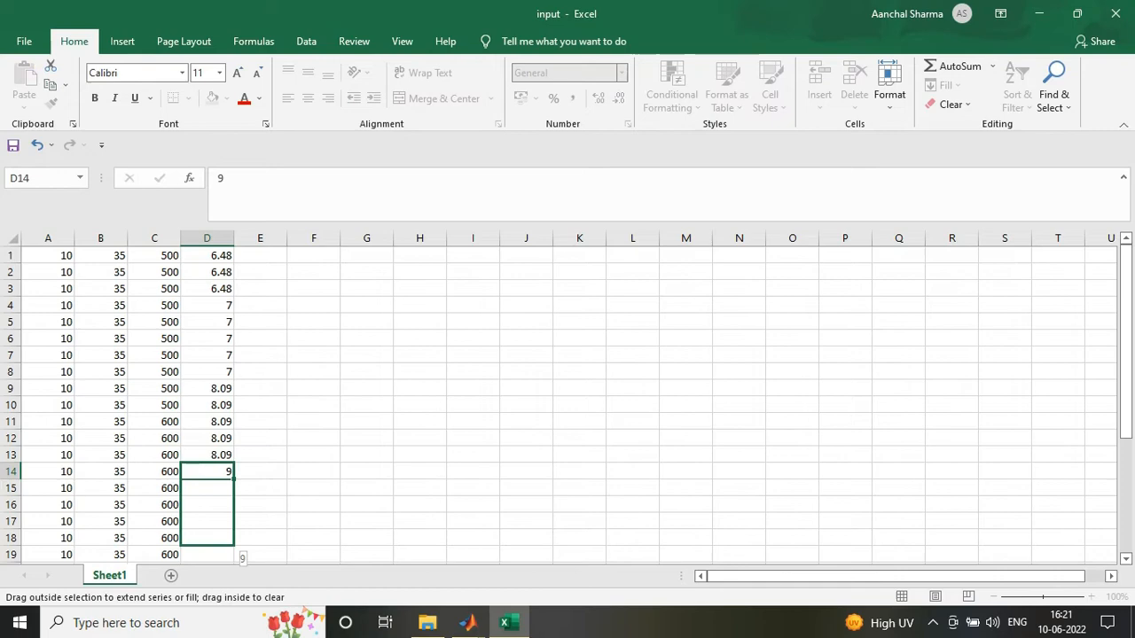
type("110")
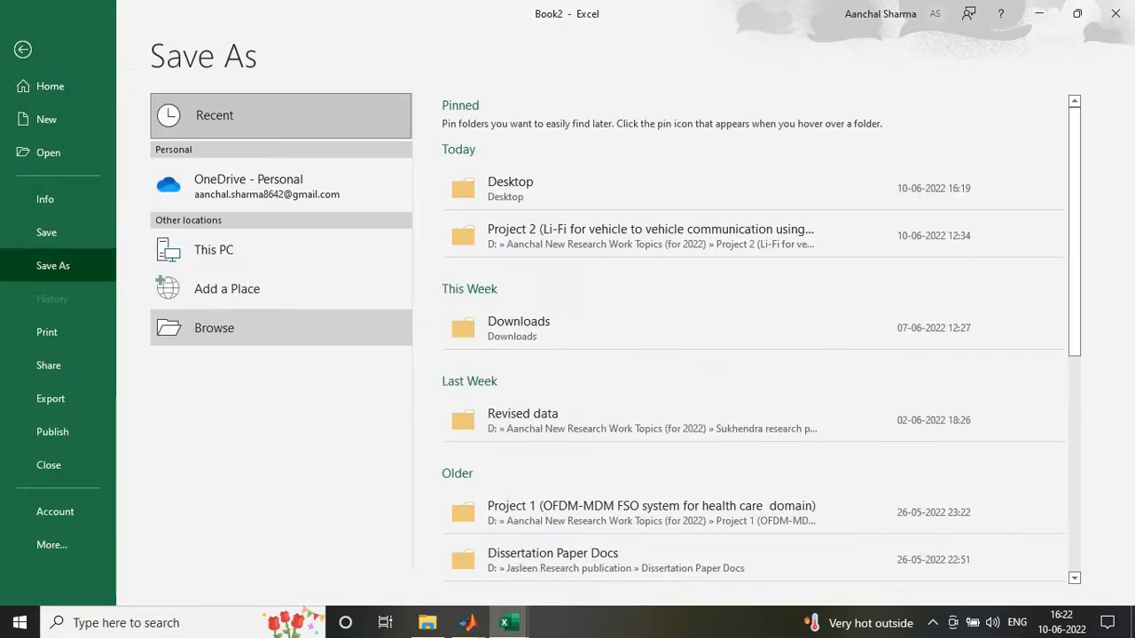
- Save the target values as workbook 'target' and close Excel
type("targe")
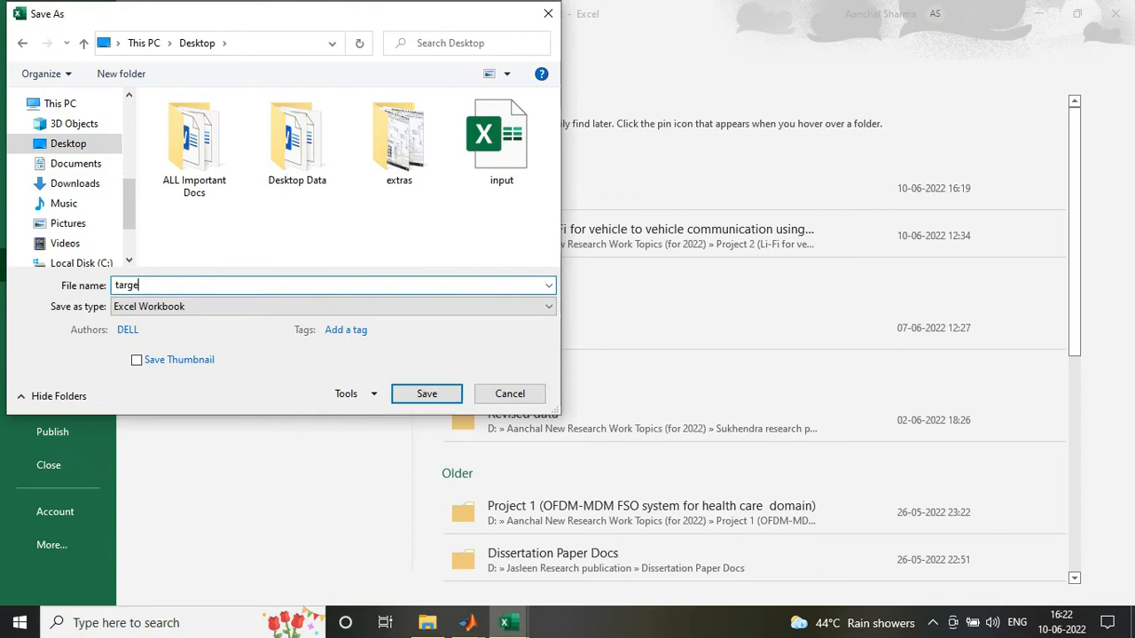
left_click(427, 394)
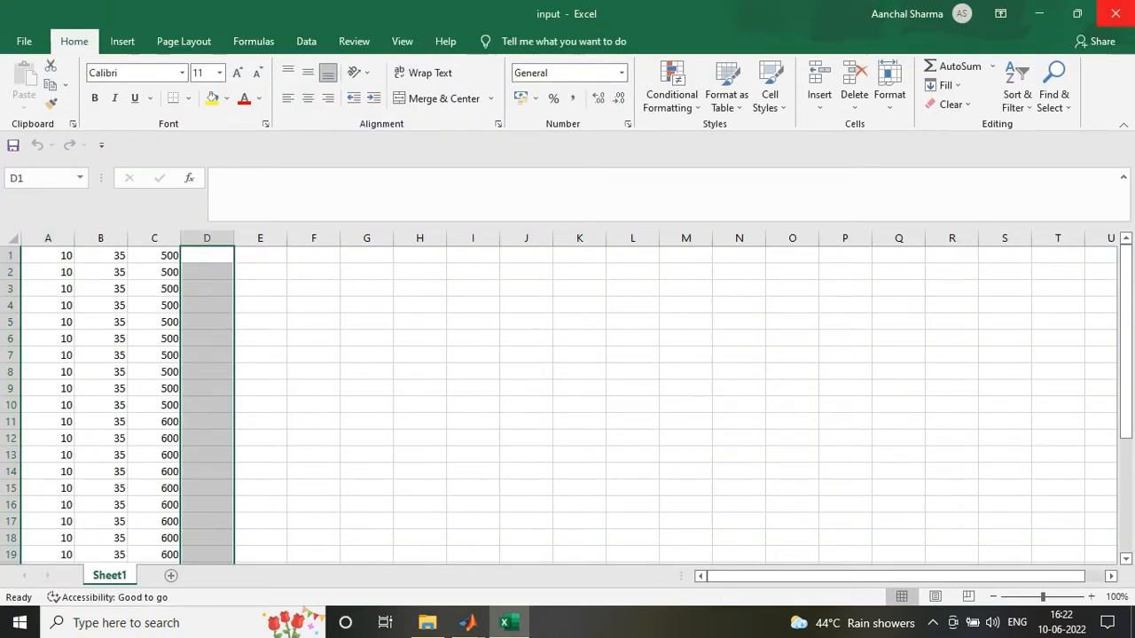
left_click(467, 622)
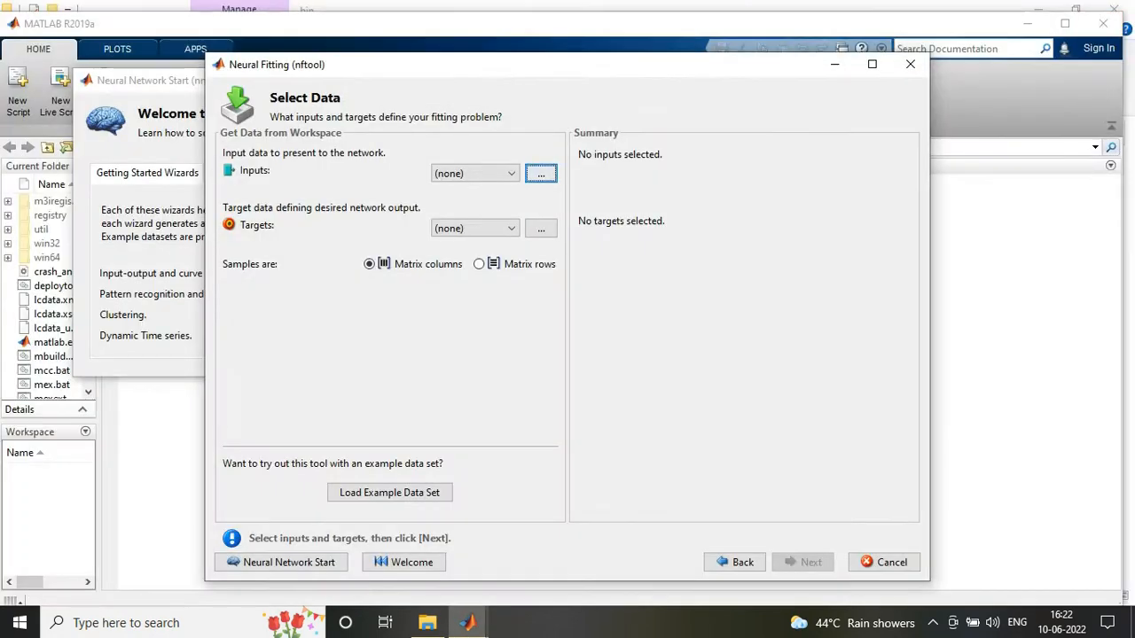
- Import input.xlsx as the inputs data through the Import Wizard
left_click(541, 172)
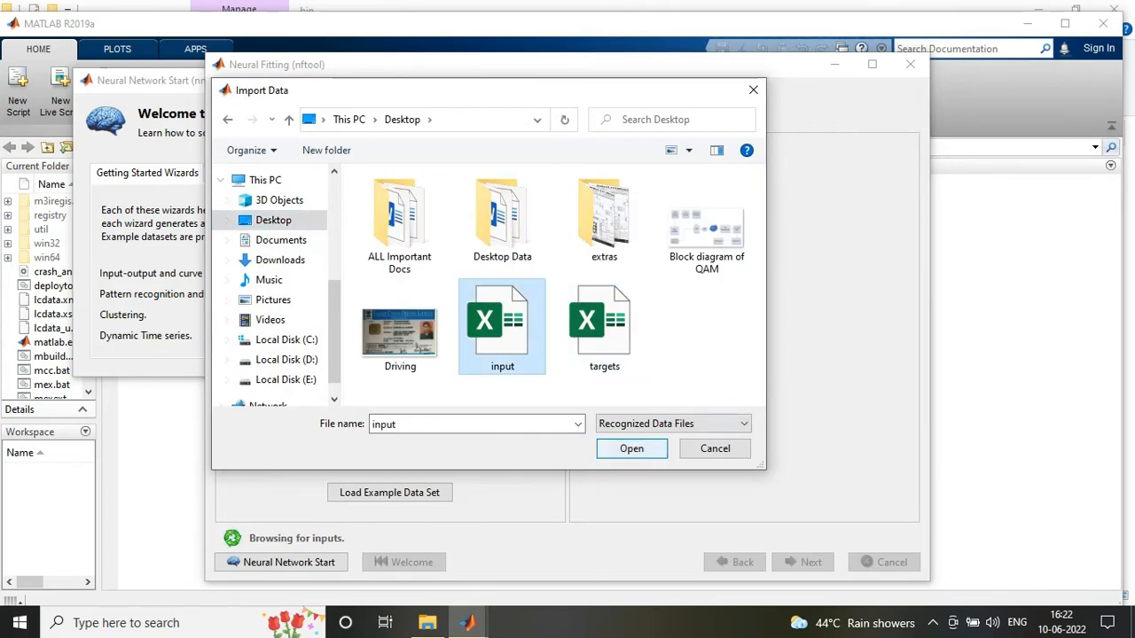
left_click(632, 448)
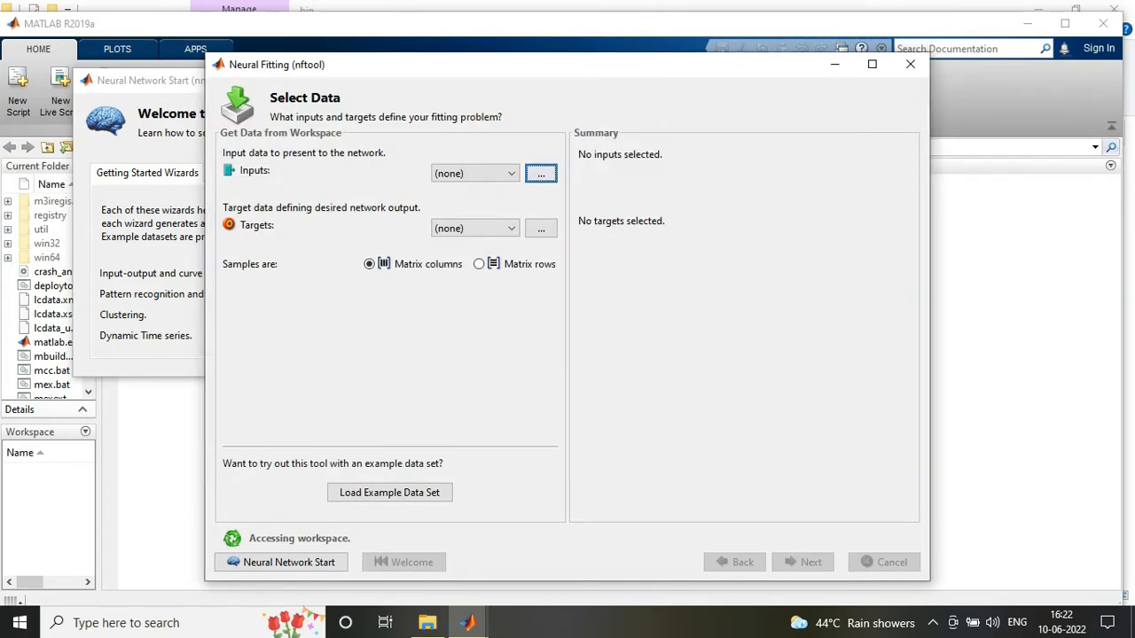
left_click(540, 173)
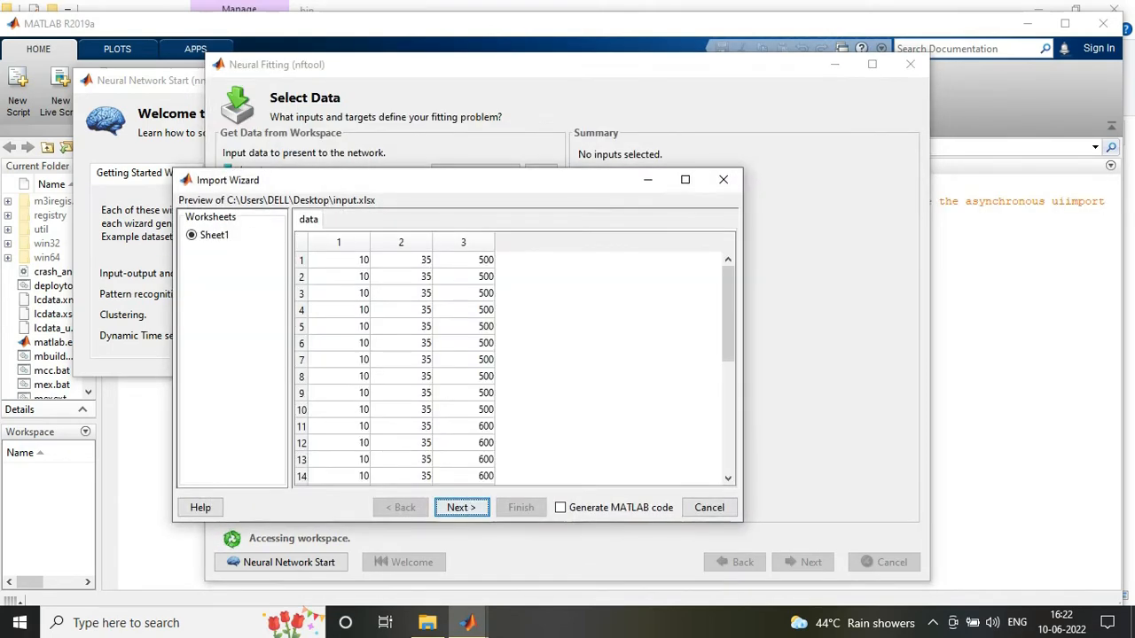
left_click(460, 507)
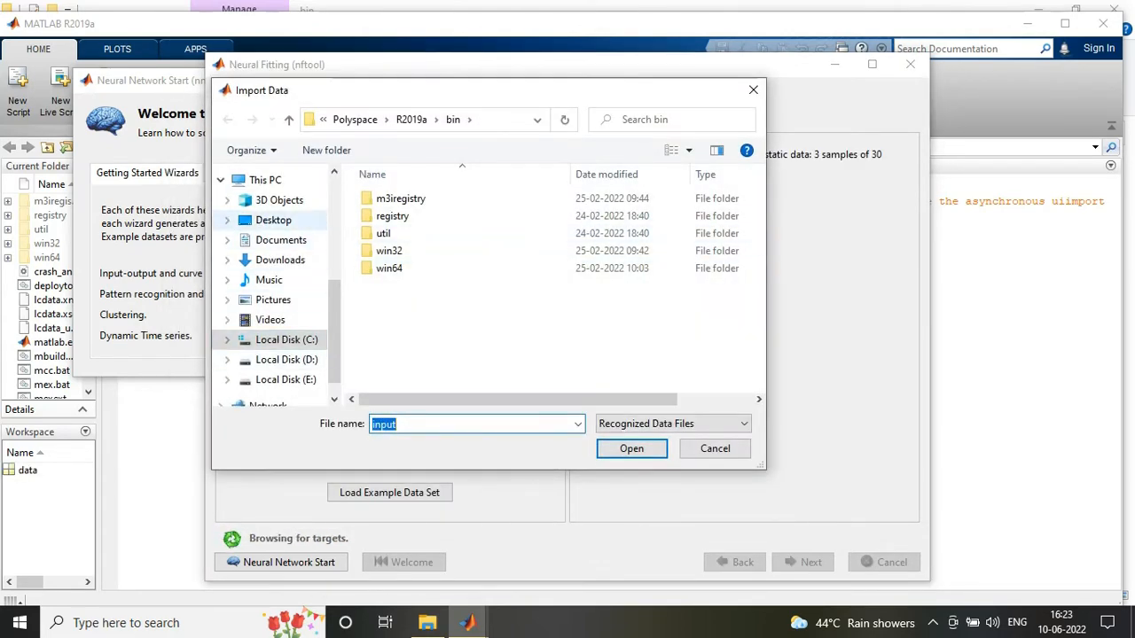
- Load targets.xlsx as targets with matrix rows as samples and reach the split page
left_click(631, 448)
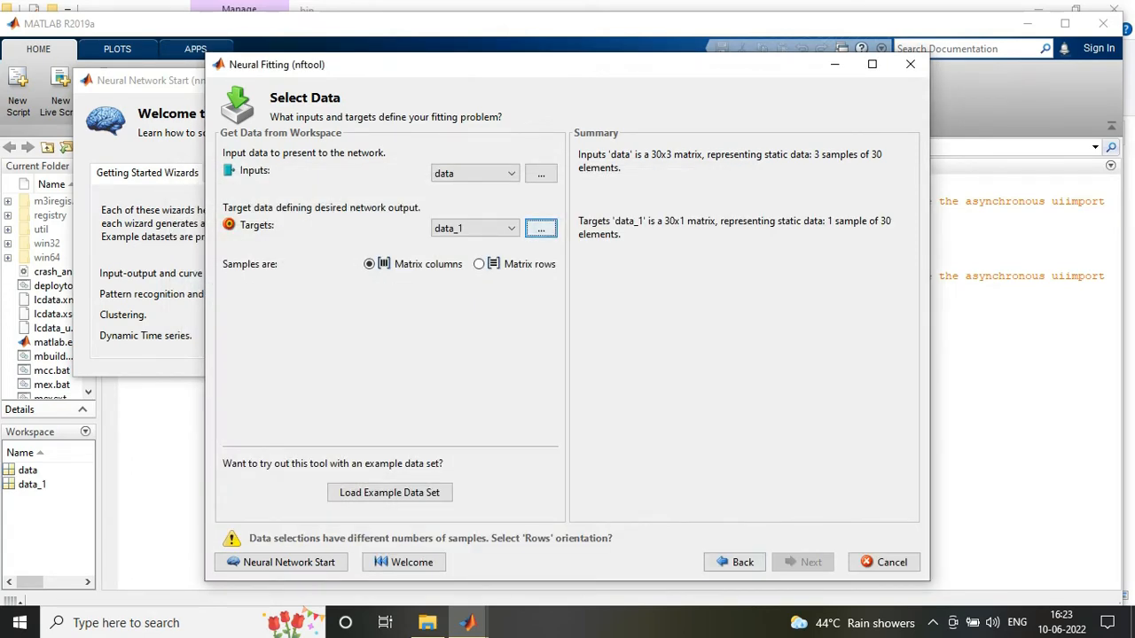
left_click(479, 263)
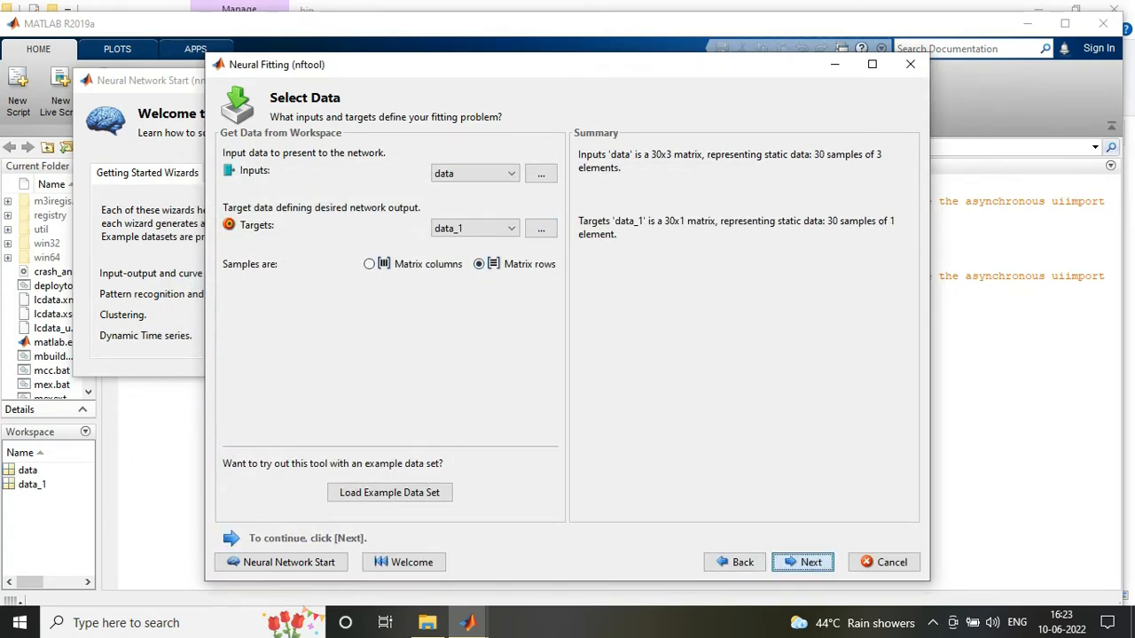
left_click(810, 562)
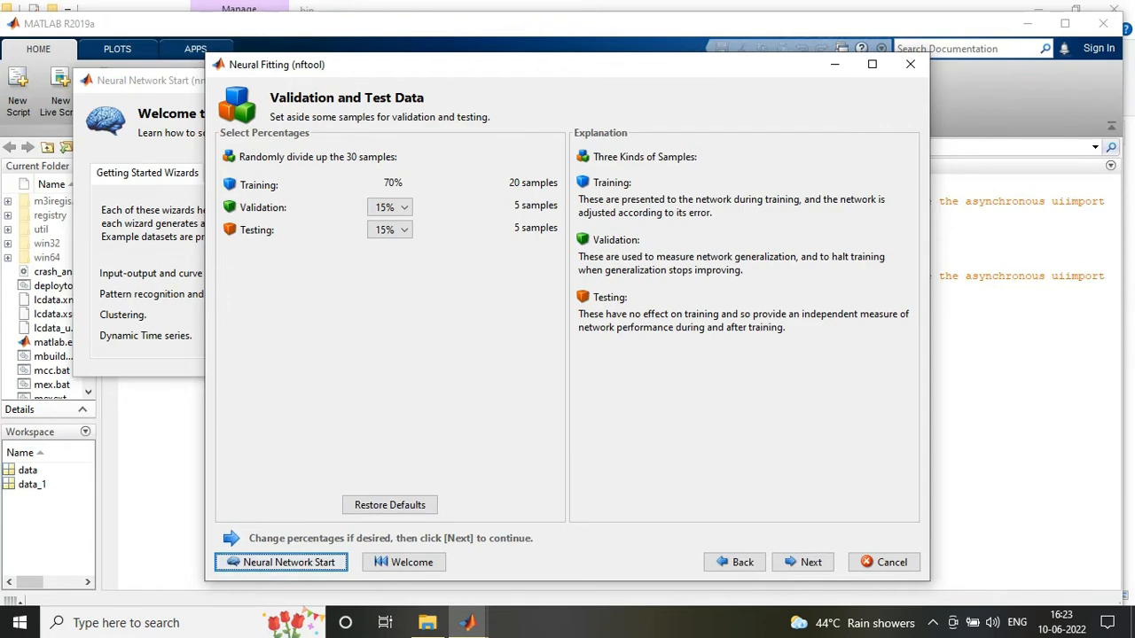
- Keep the 70/15/15 split and 10 neurons, train with Levenberg-Marquardt, then choose Scaled Conjugate Gradient
left_click(803, 562)
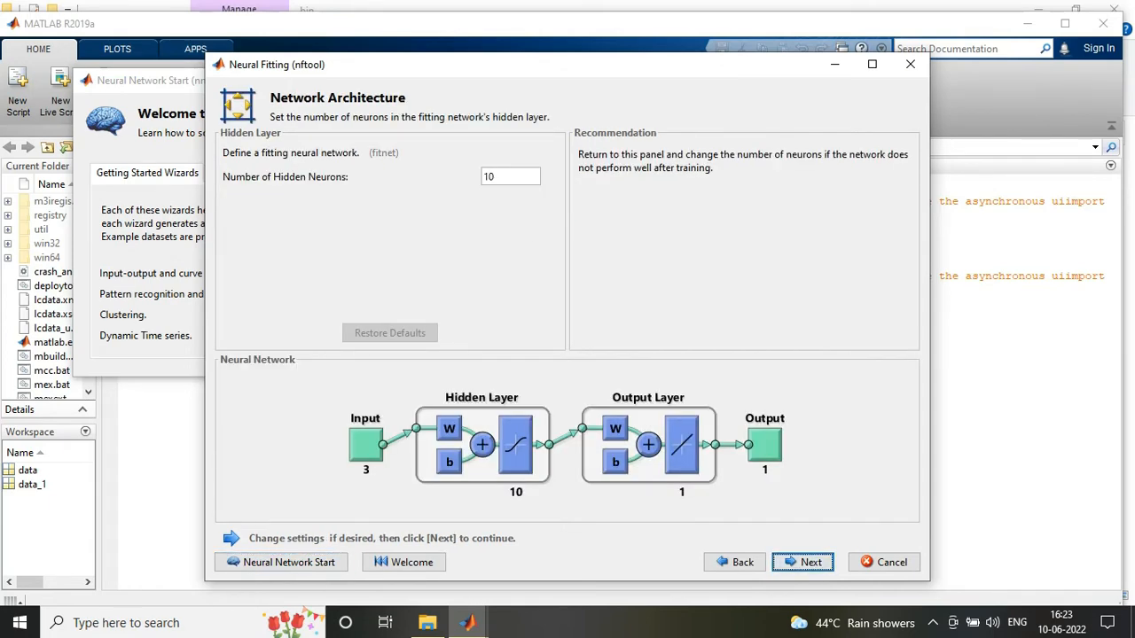
left_click(809, 562)
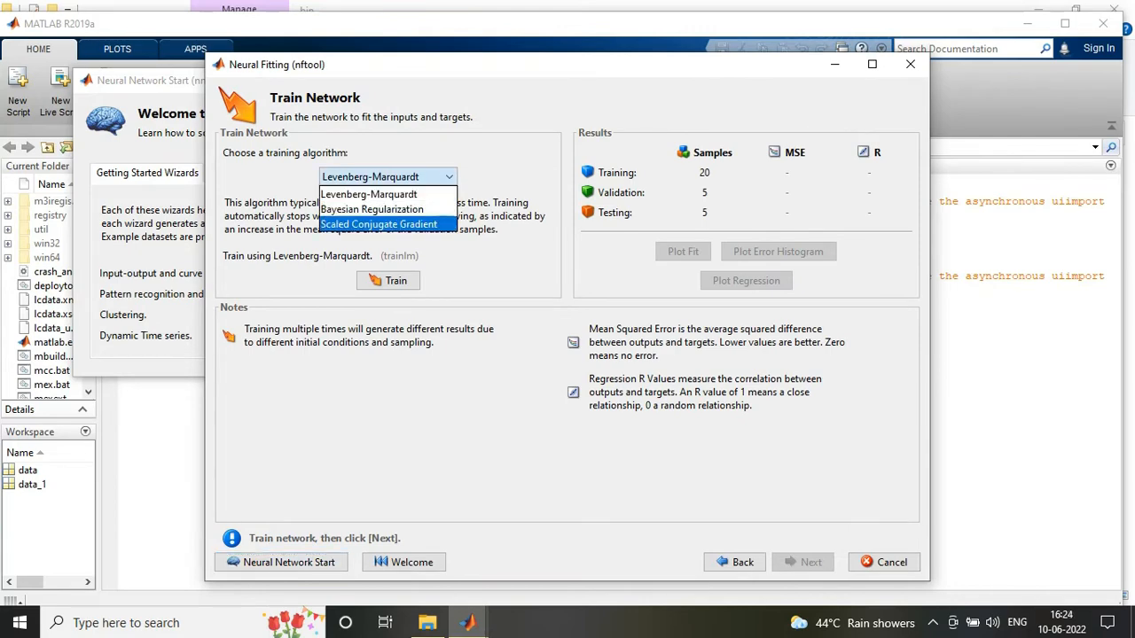
left_click(387, 280)
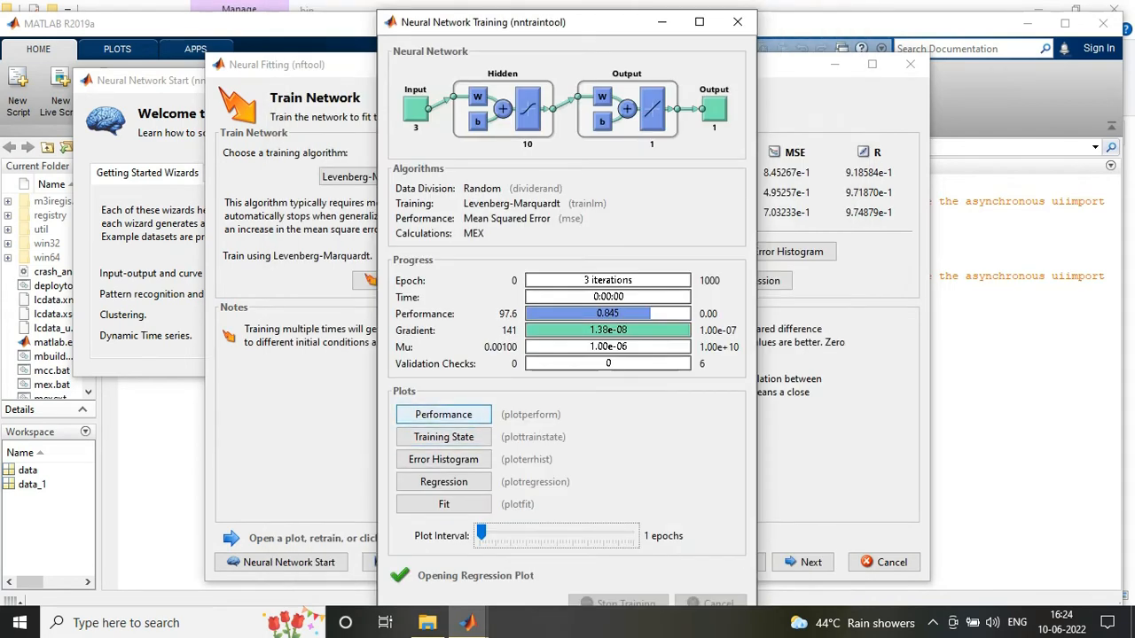
left_click(444, 459)
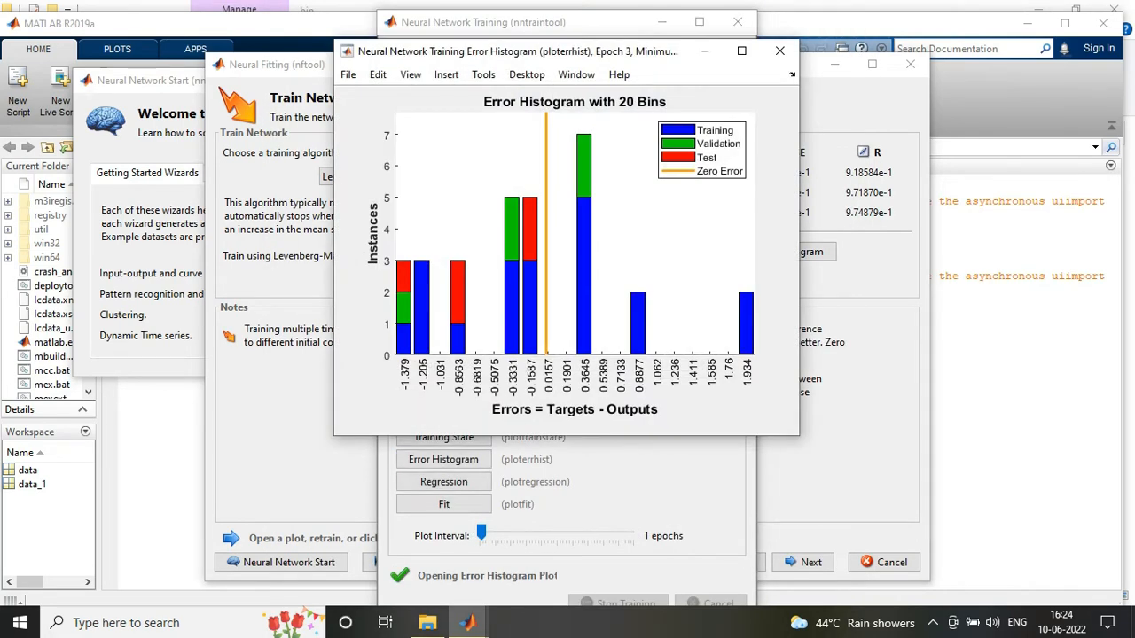
left_click(779, 50)
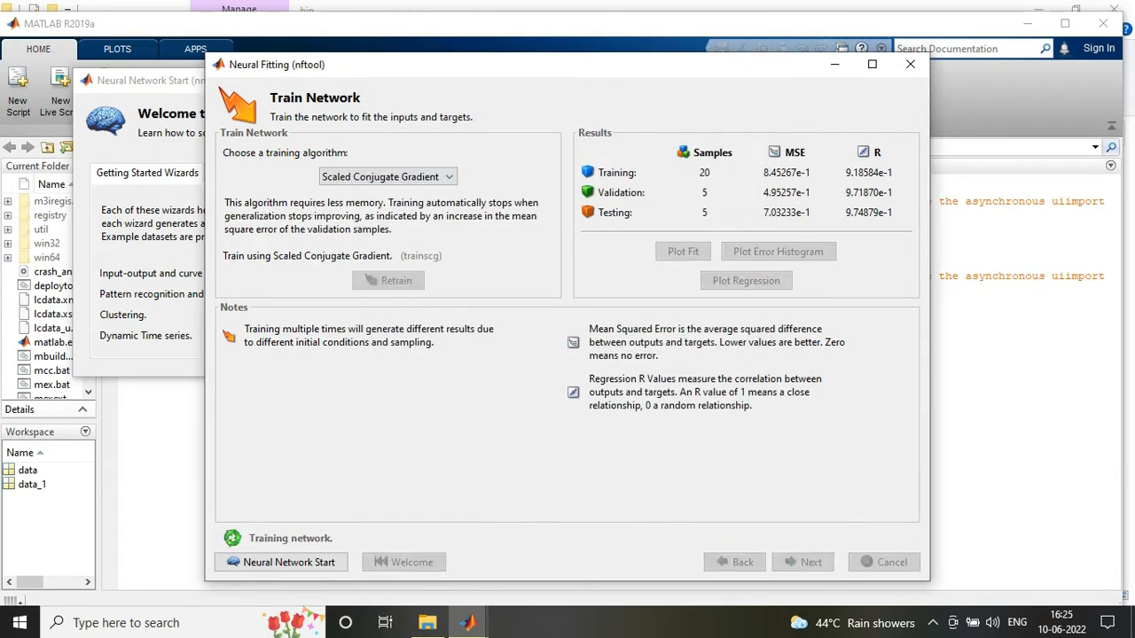
- Bring up the training progress window and view the Training State and Error Histogram plots
left_click(388, 280)
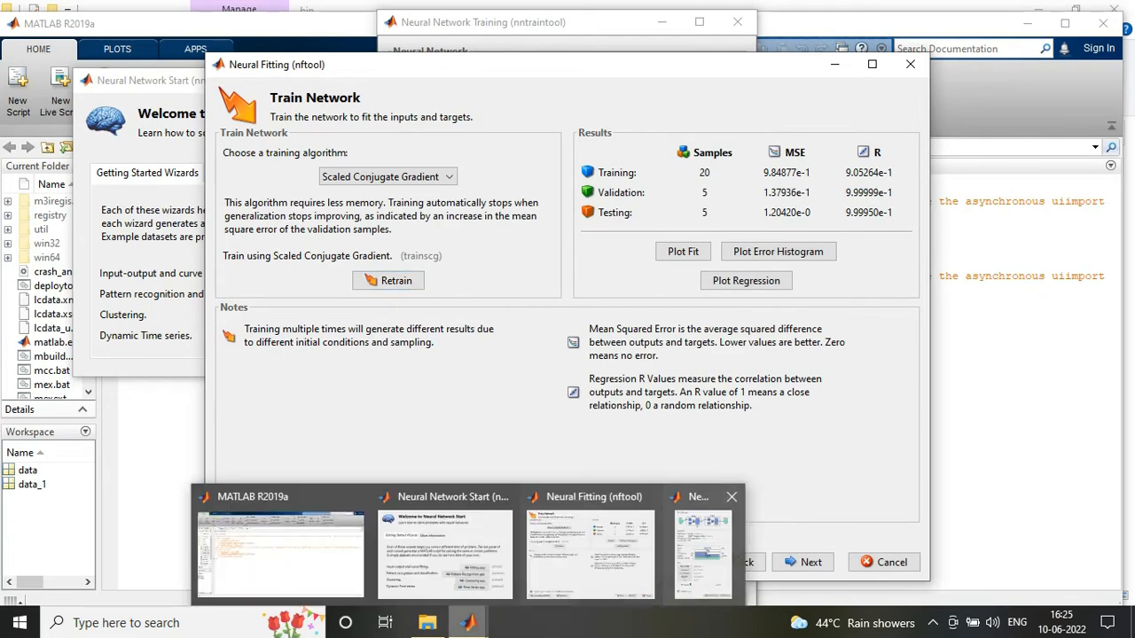
left_click(745, 281)
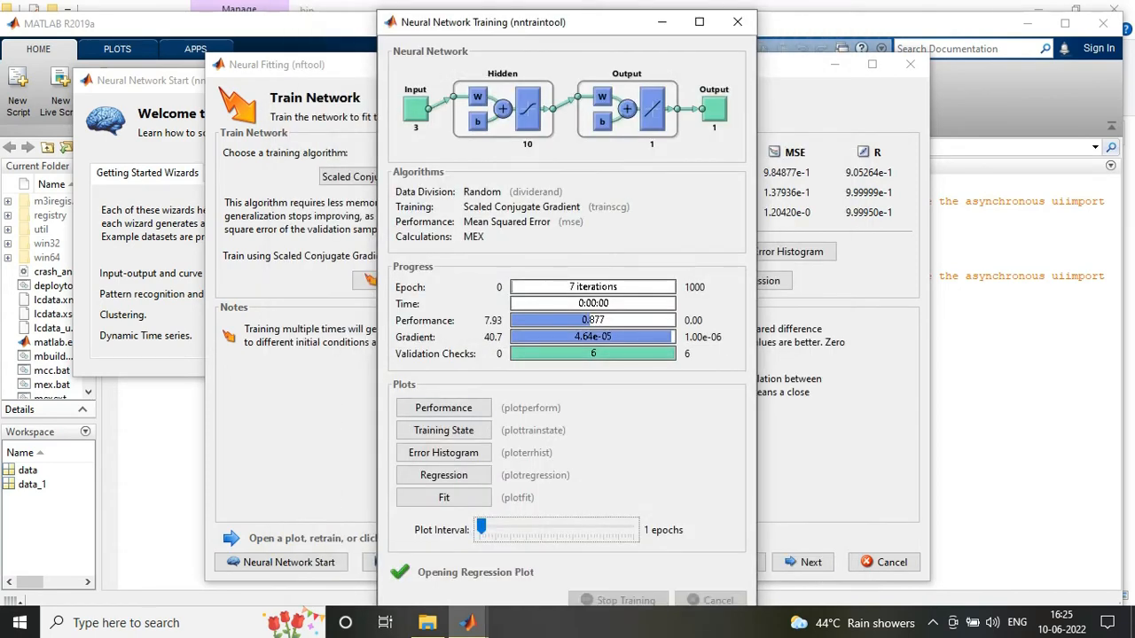
left_click(443, 407)
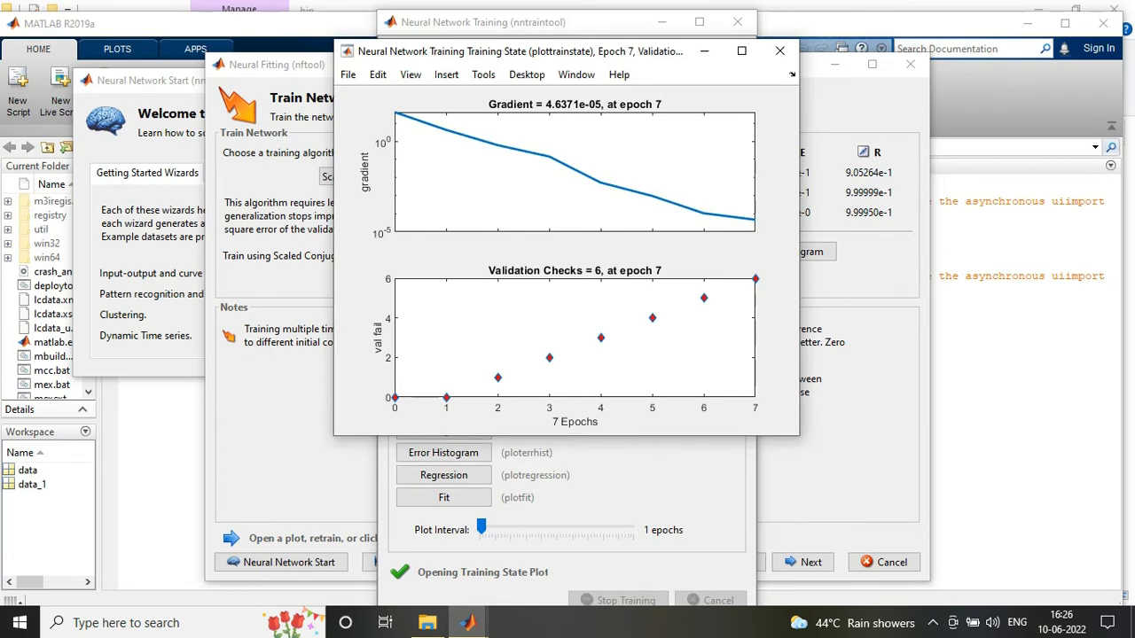
left_click(443, 452)
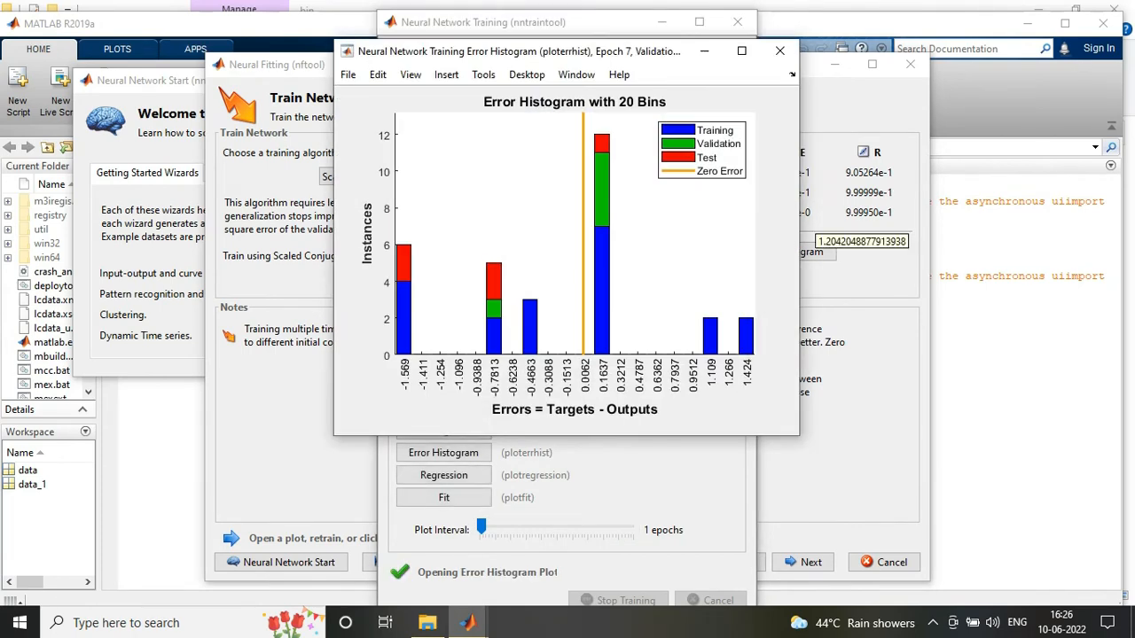
- Retrain for training MSE 8.98527e-1 and R 9.14949e-1, then close nntraintool
left_click(779, 51)
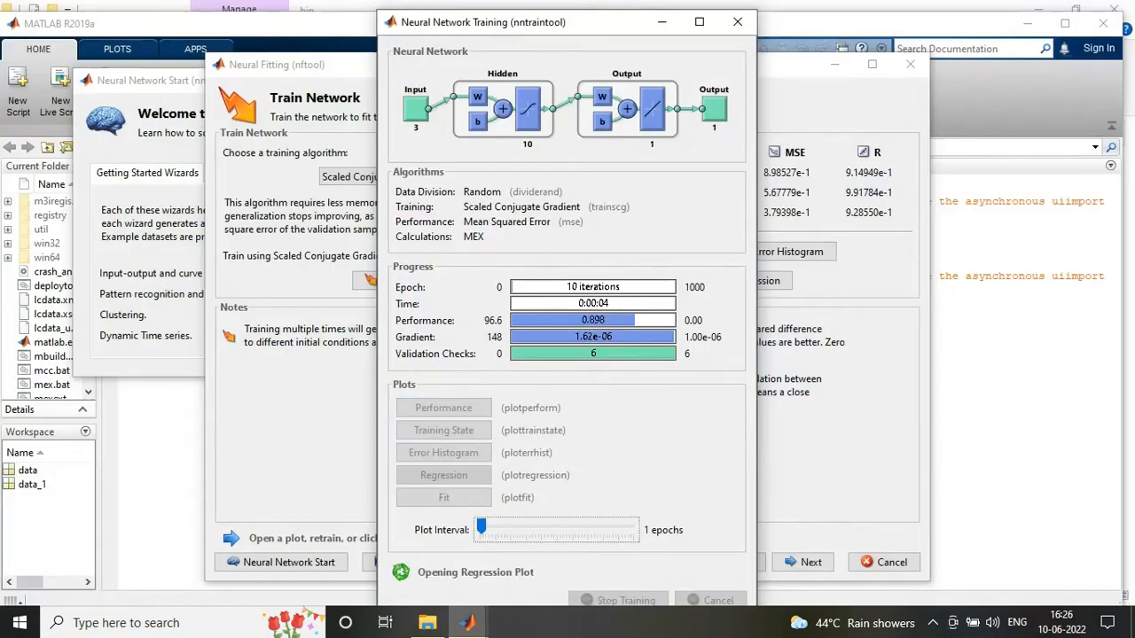
left_click(443, 475)
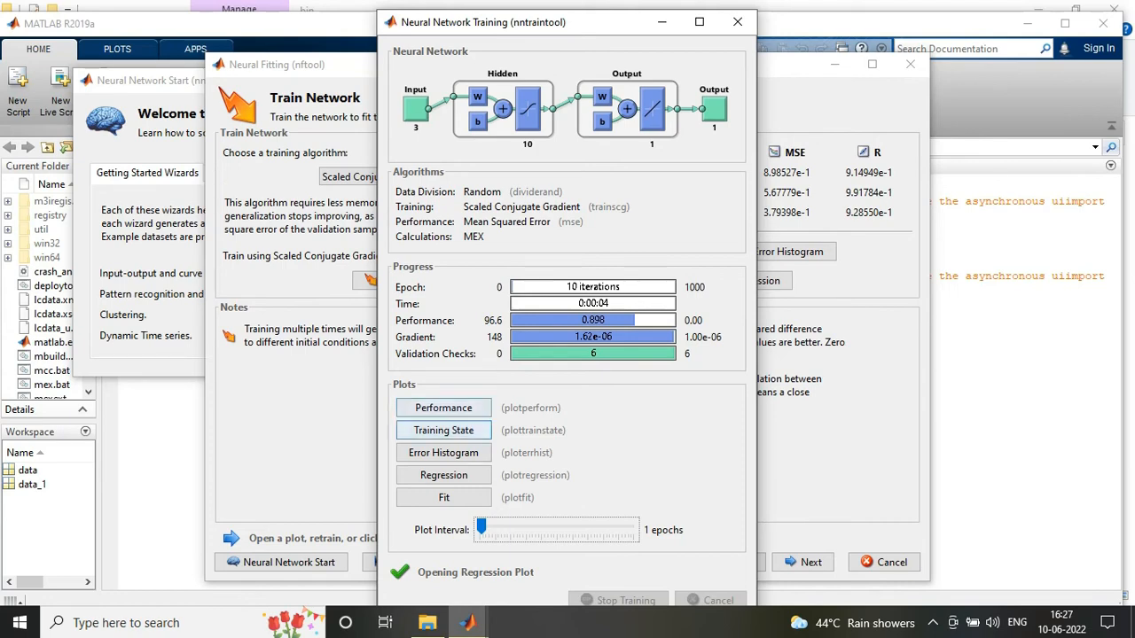
left_click(737, 22)
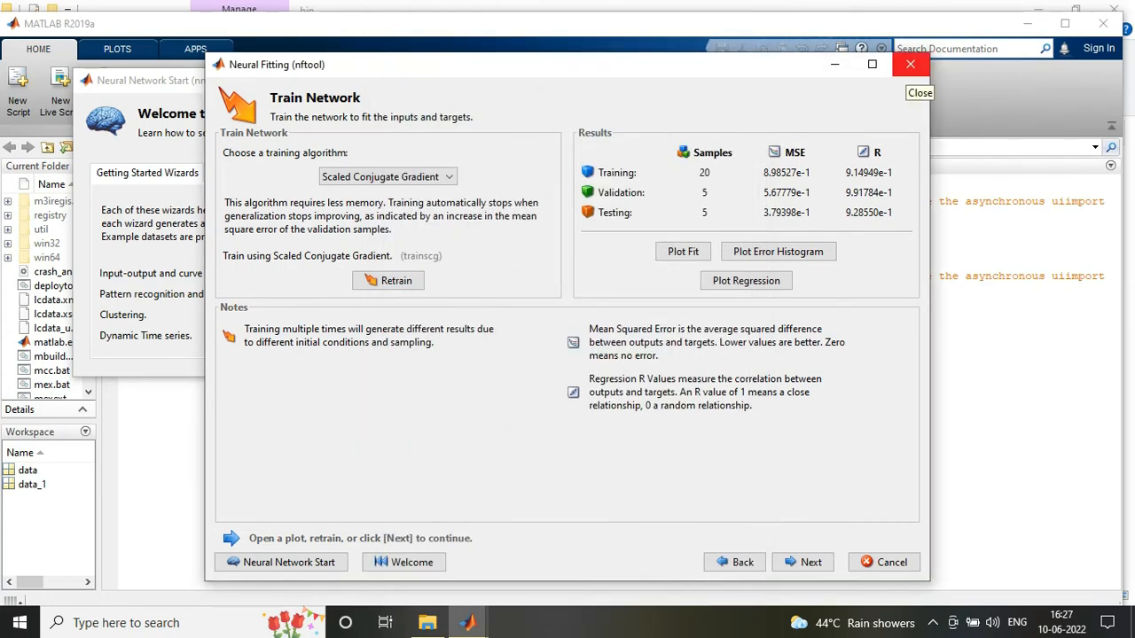